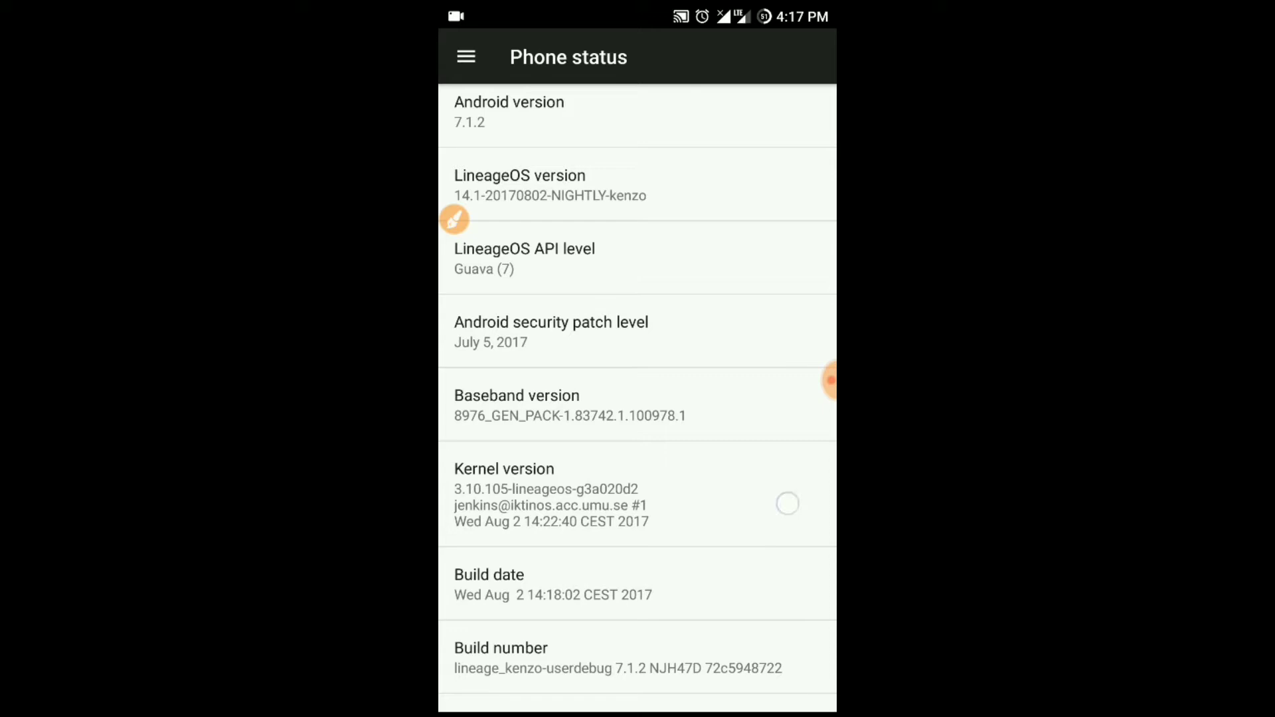
Review the phone status build details and return to the main Settings list.
scroll(up, 3)
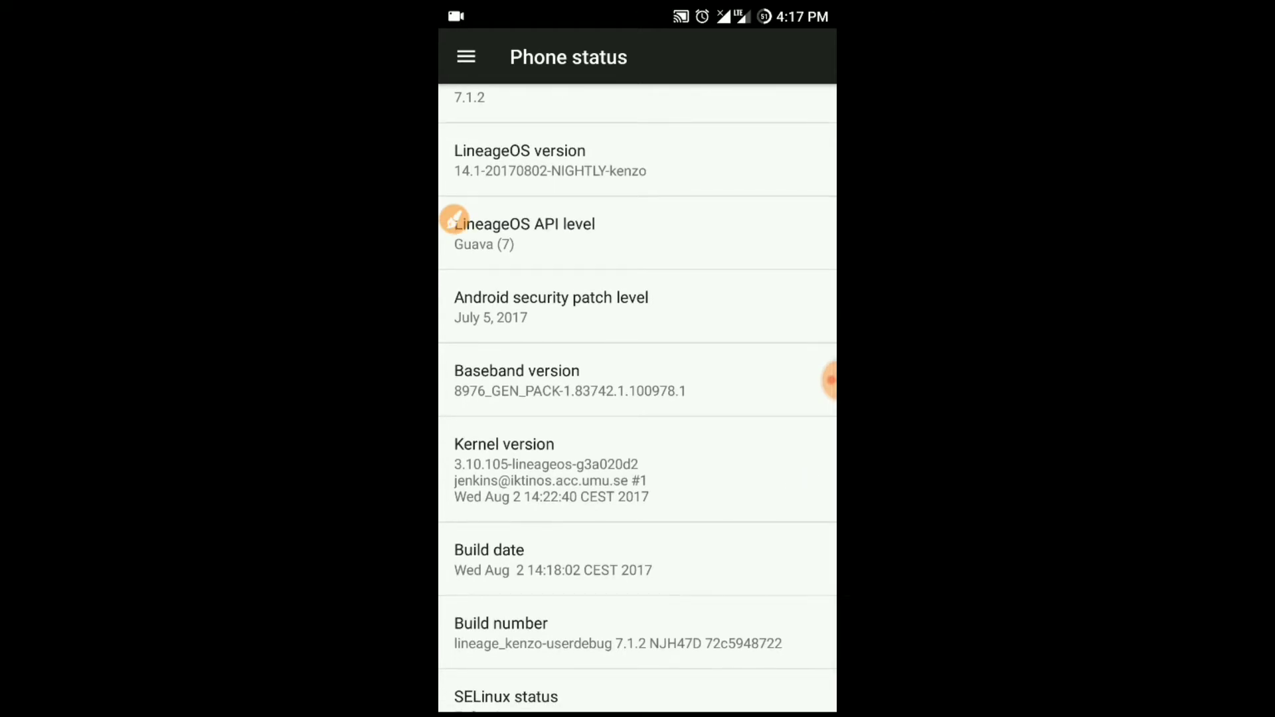
scroll(down, 3)
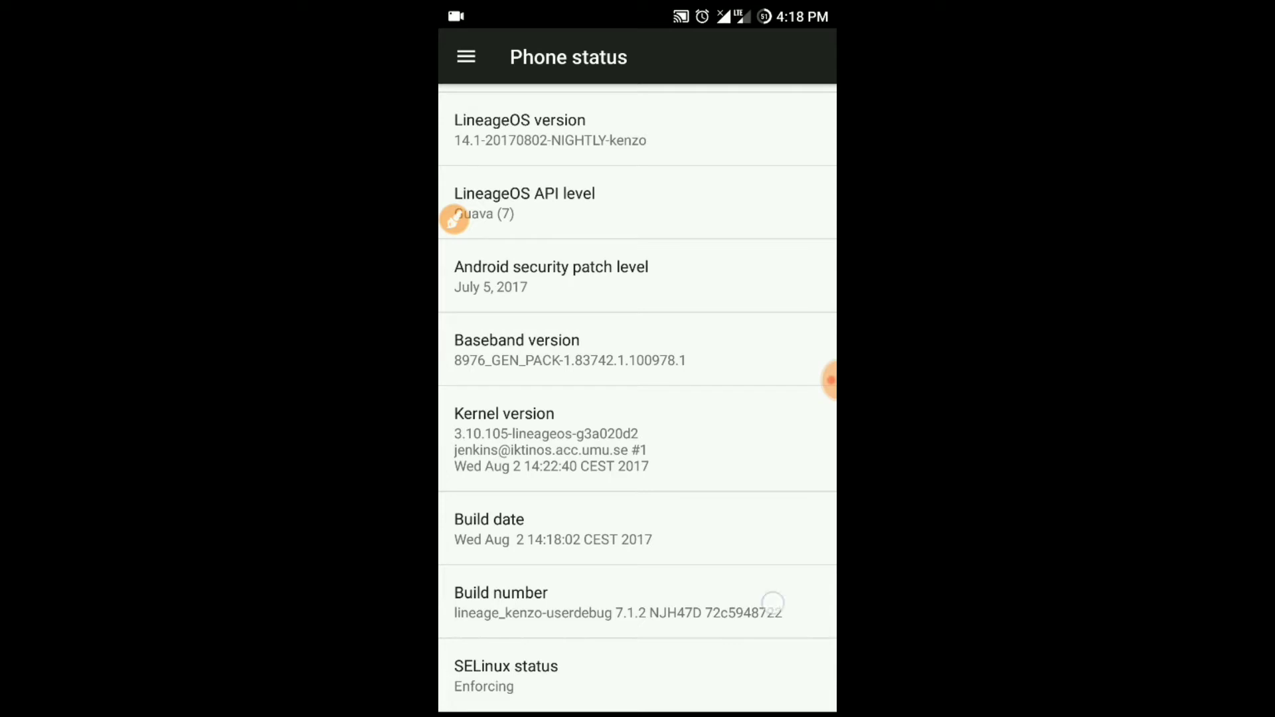
click(616, 603)
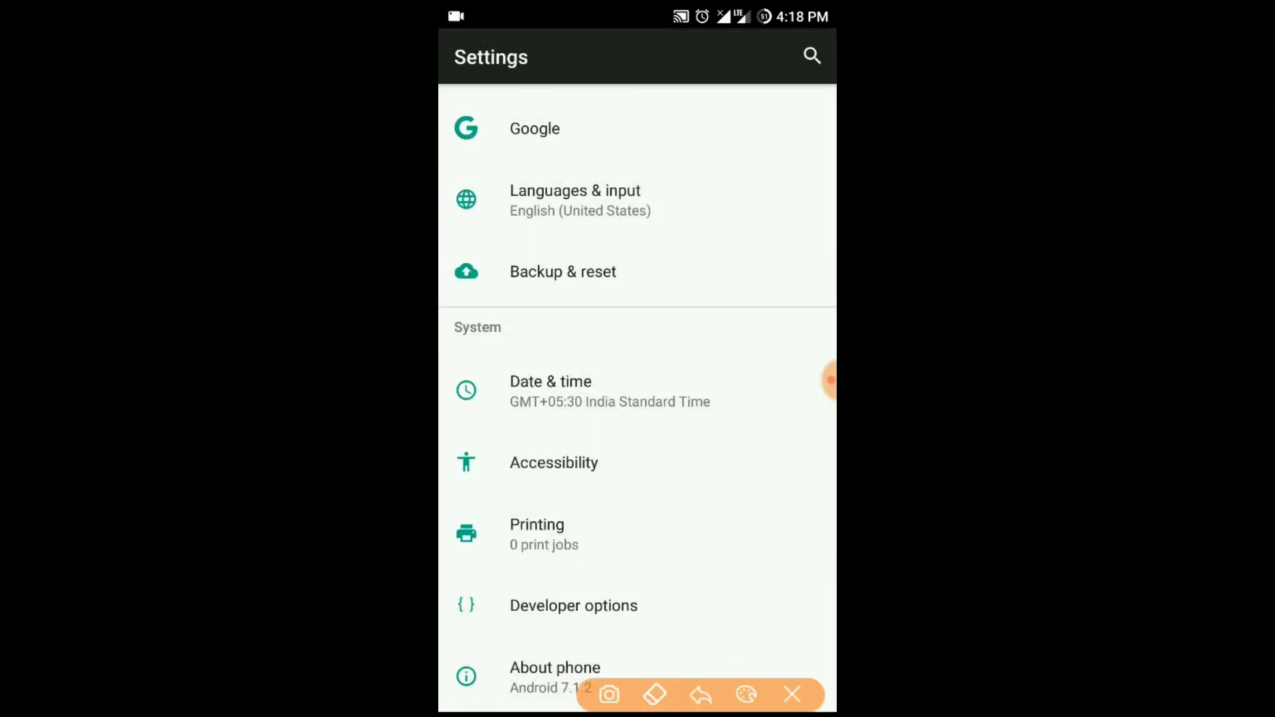
Enter Developer options and bring the Debugging section with Android debugging into view.
drag(659, 586, 785, 594)
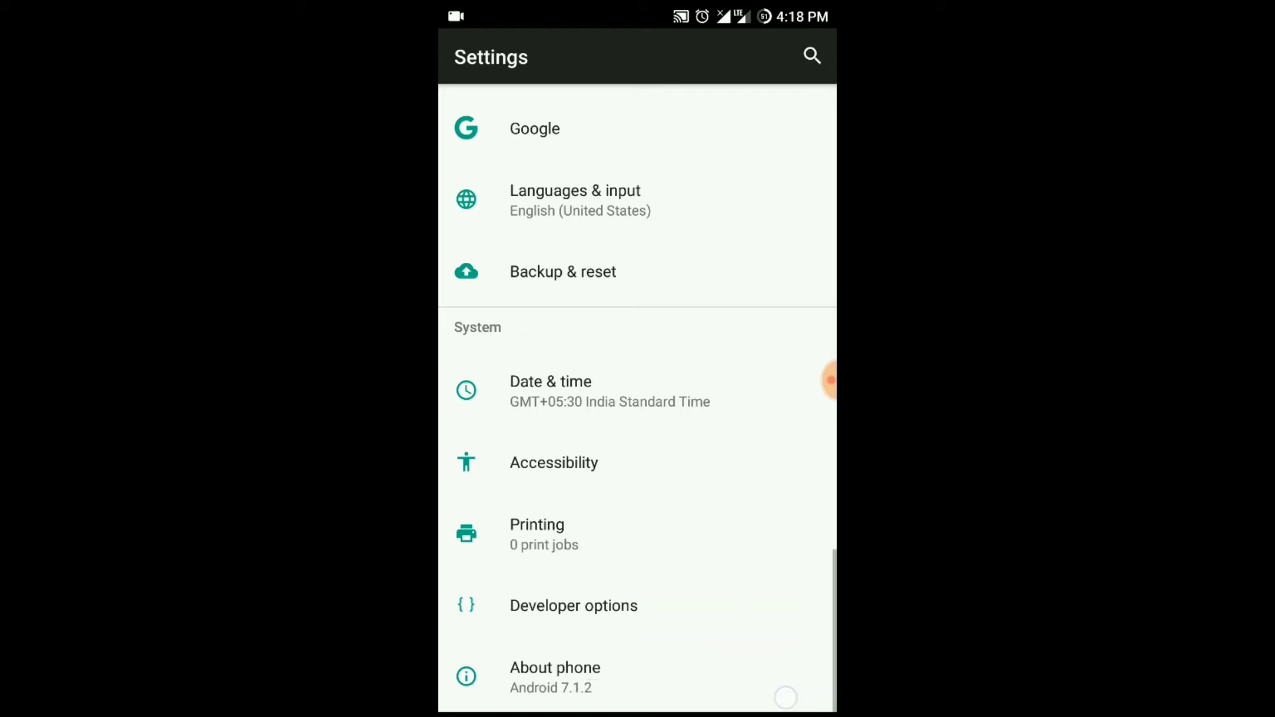
click(573, 606)
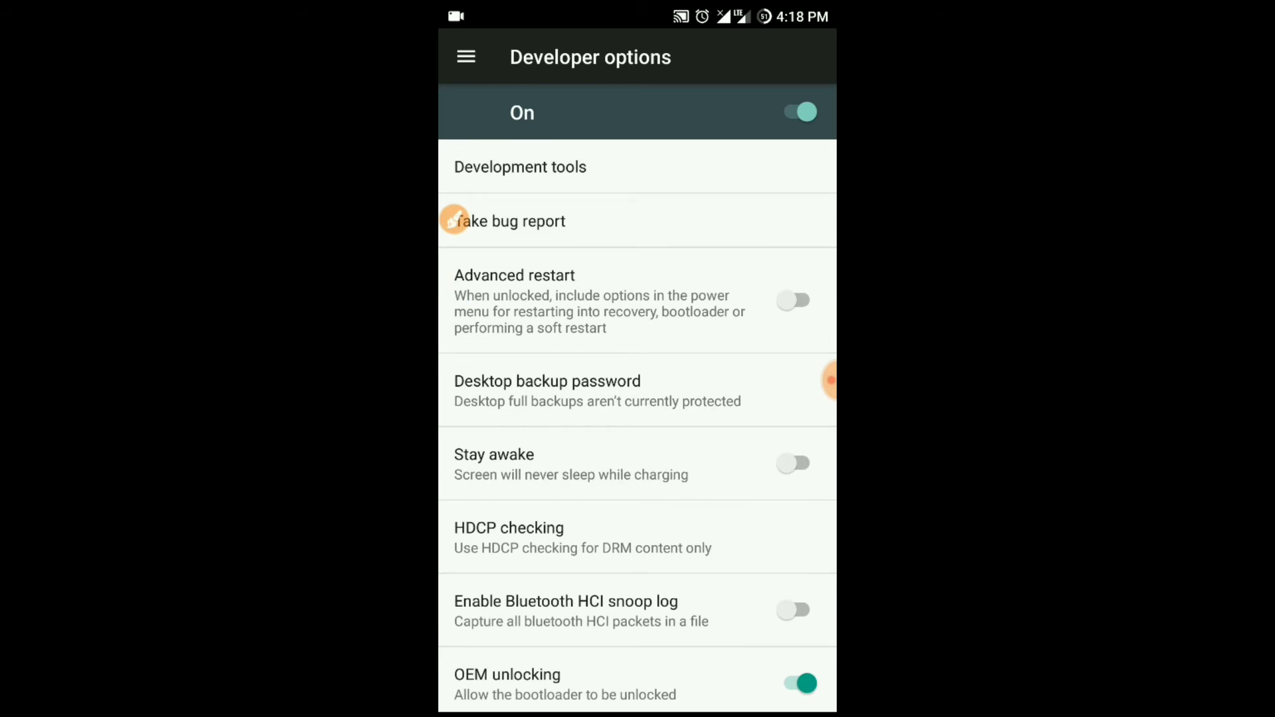
scroll(down, 3)
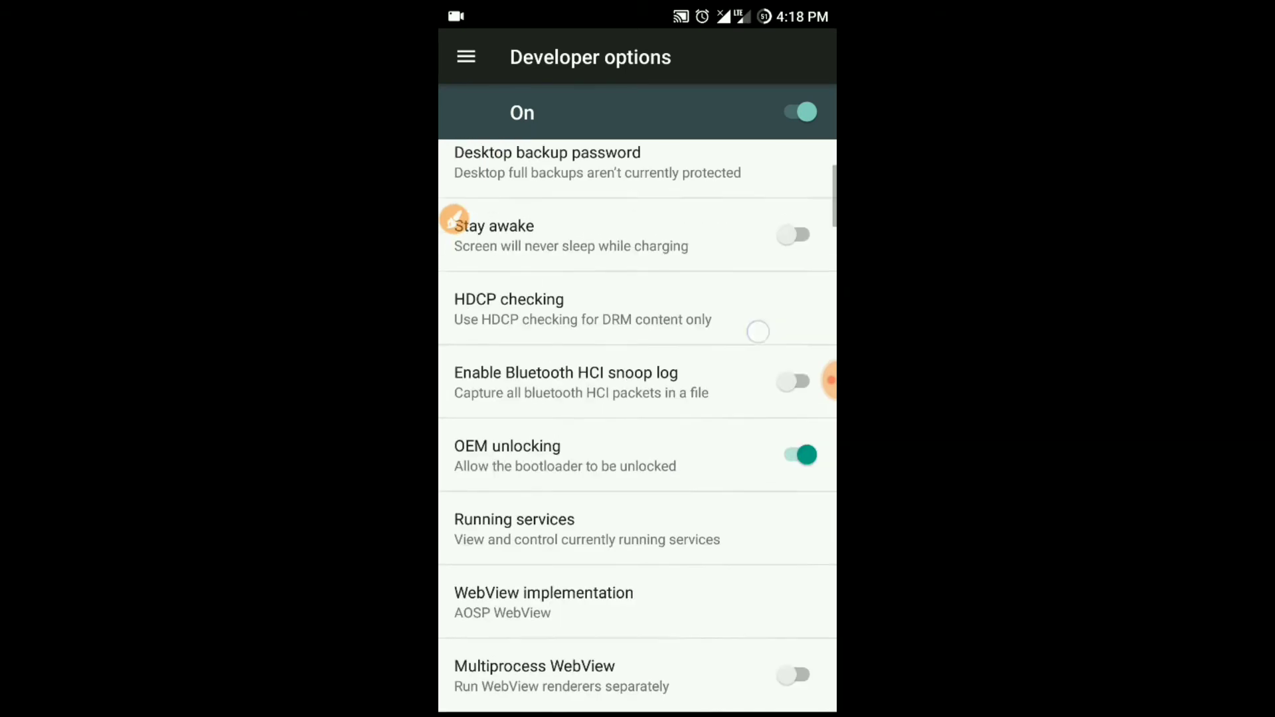
scroll(down, 3)
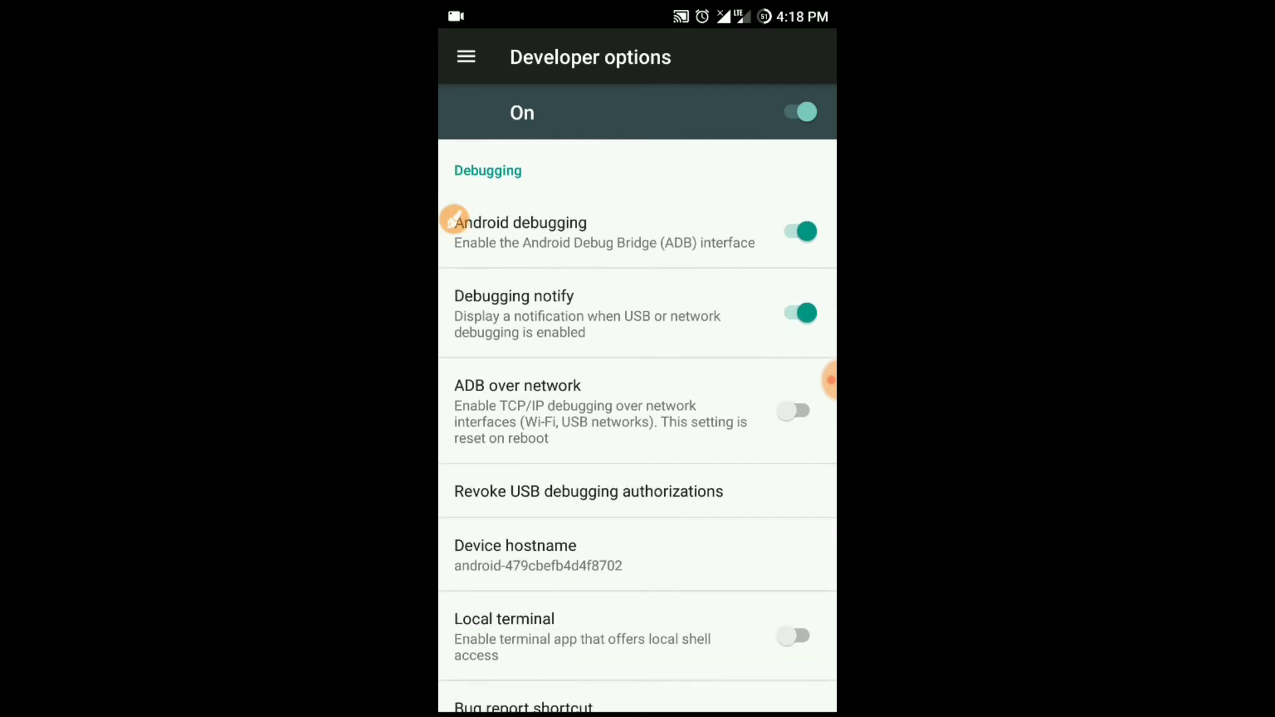
scroll(down, 3)
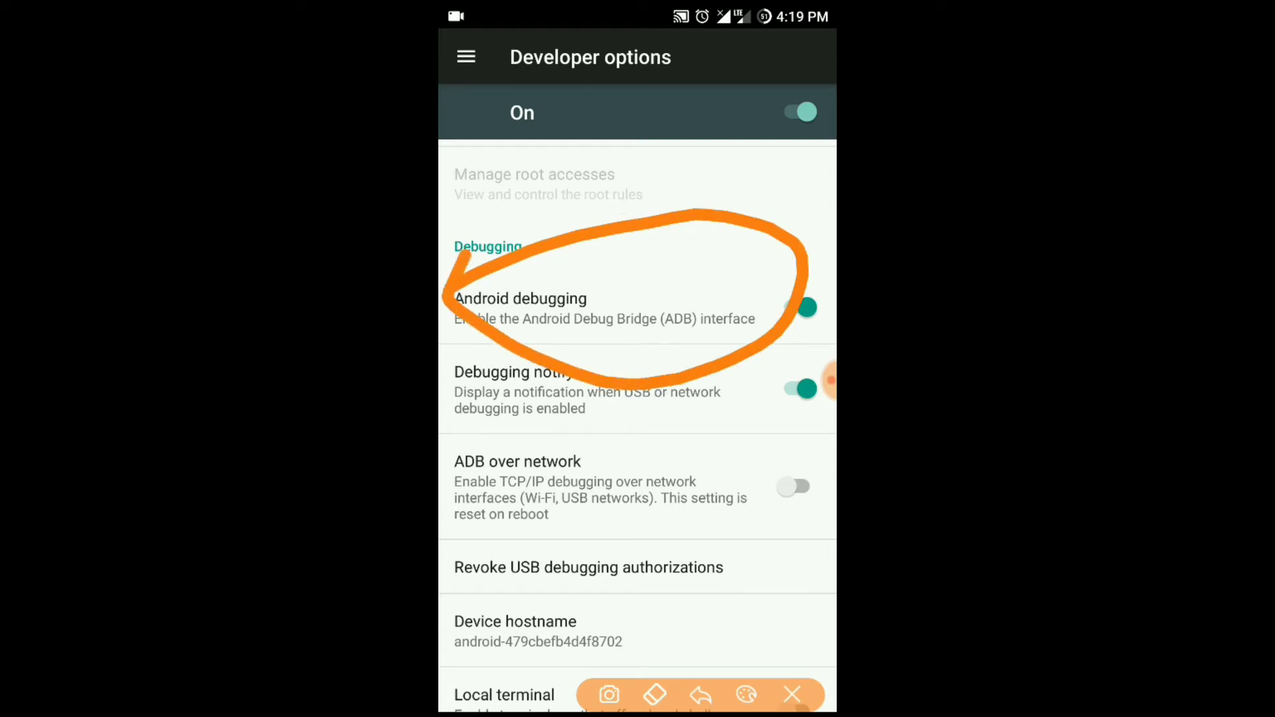
Toggle Android debugging off and back on to trigger the Allow USB debugging prompt.
scroll(down, 3)
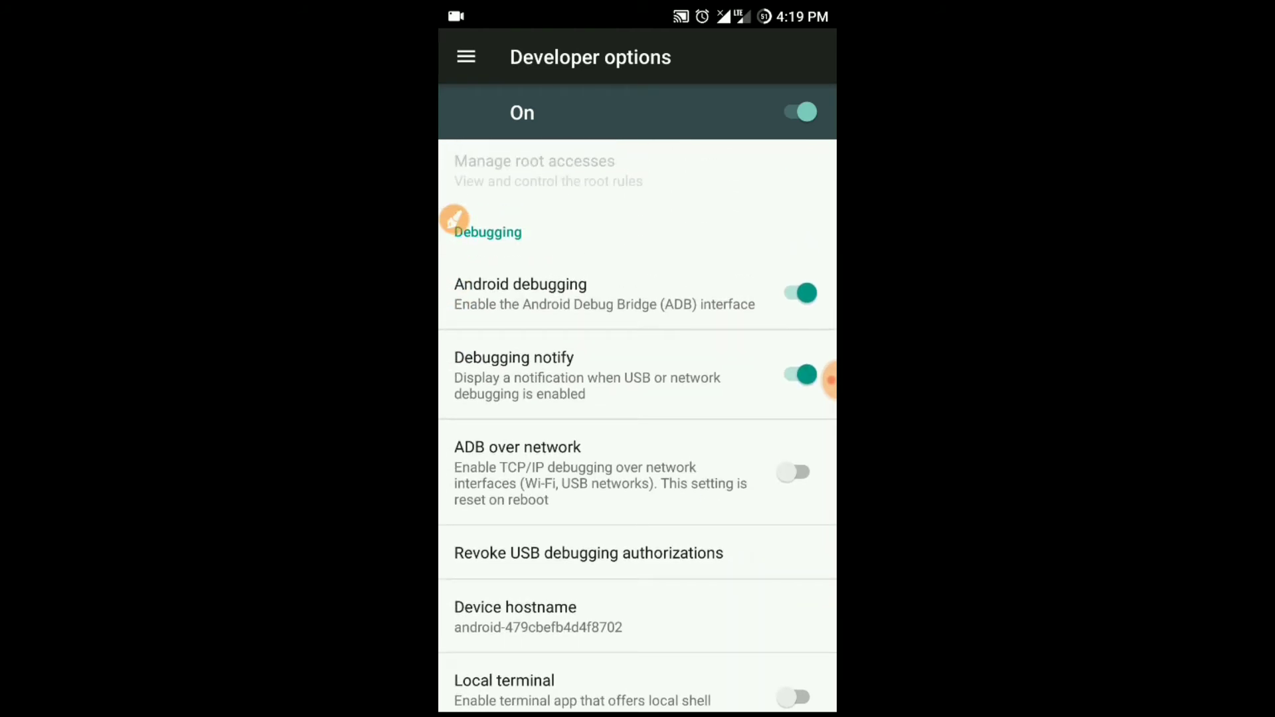
click(798, 292)
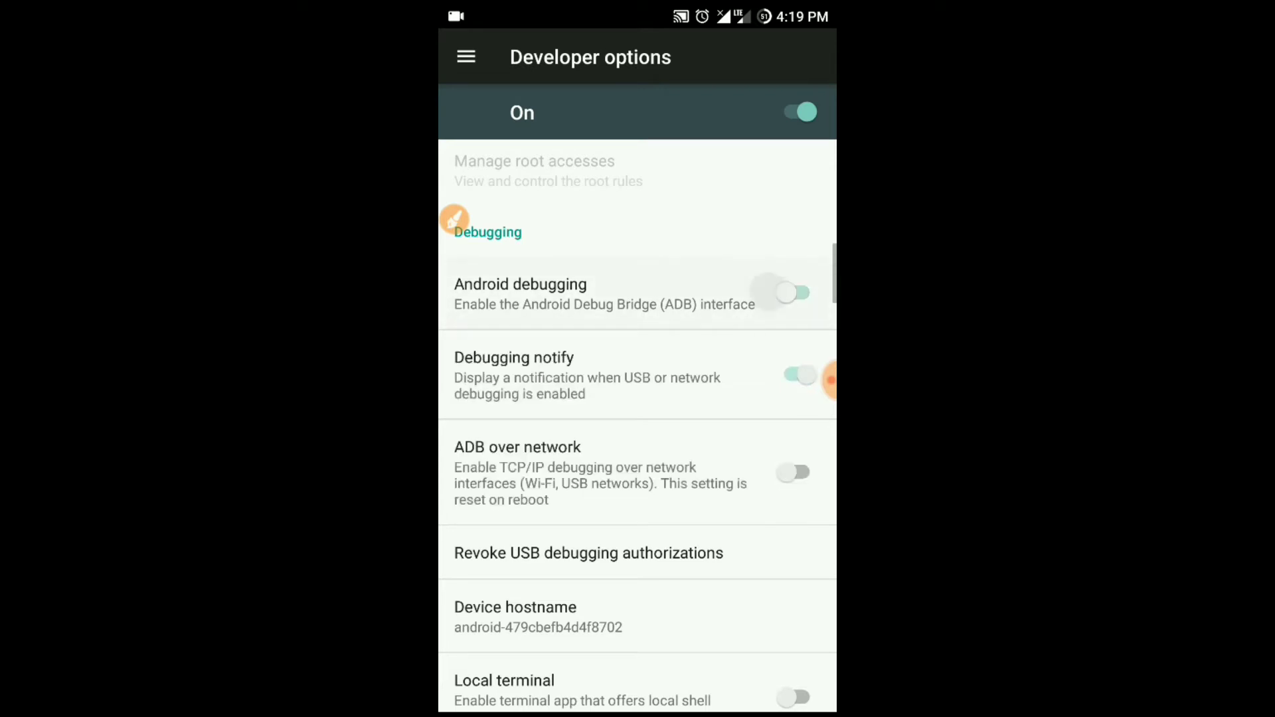
click(784, 292)
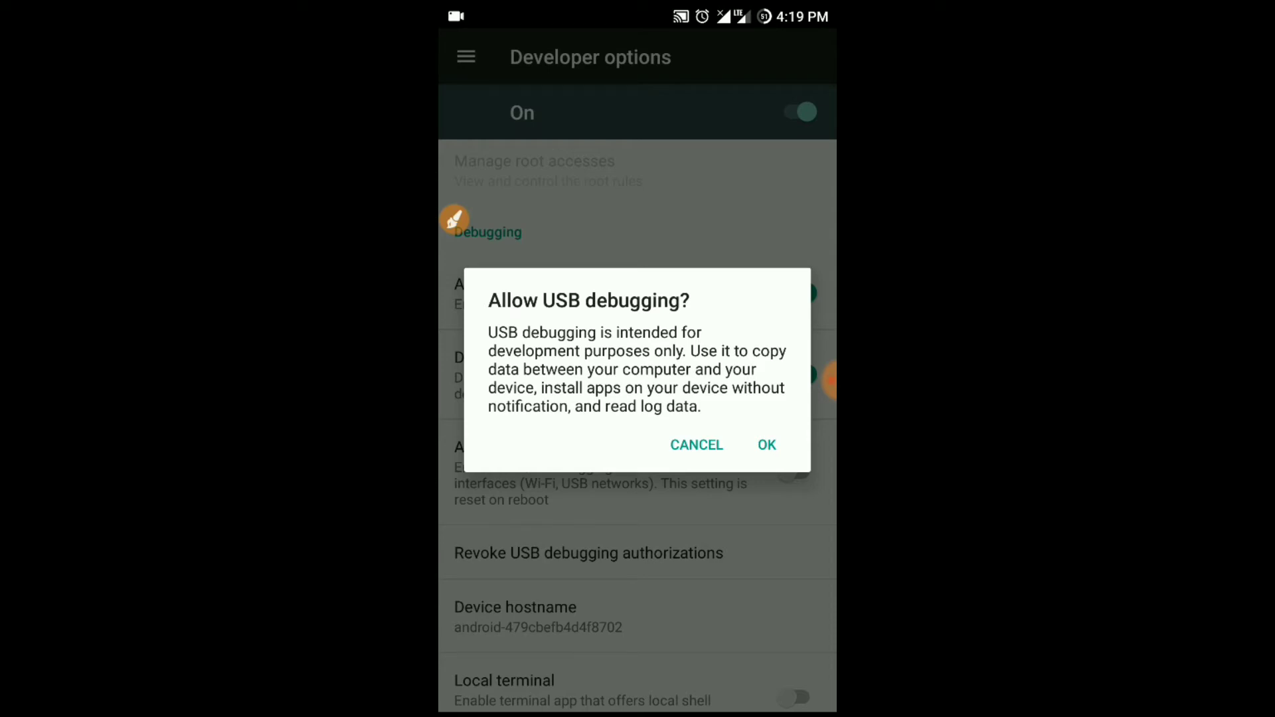
Confirm OK on the Allow USB debugging dialog.
click(765, 445)
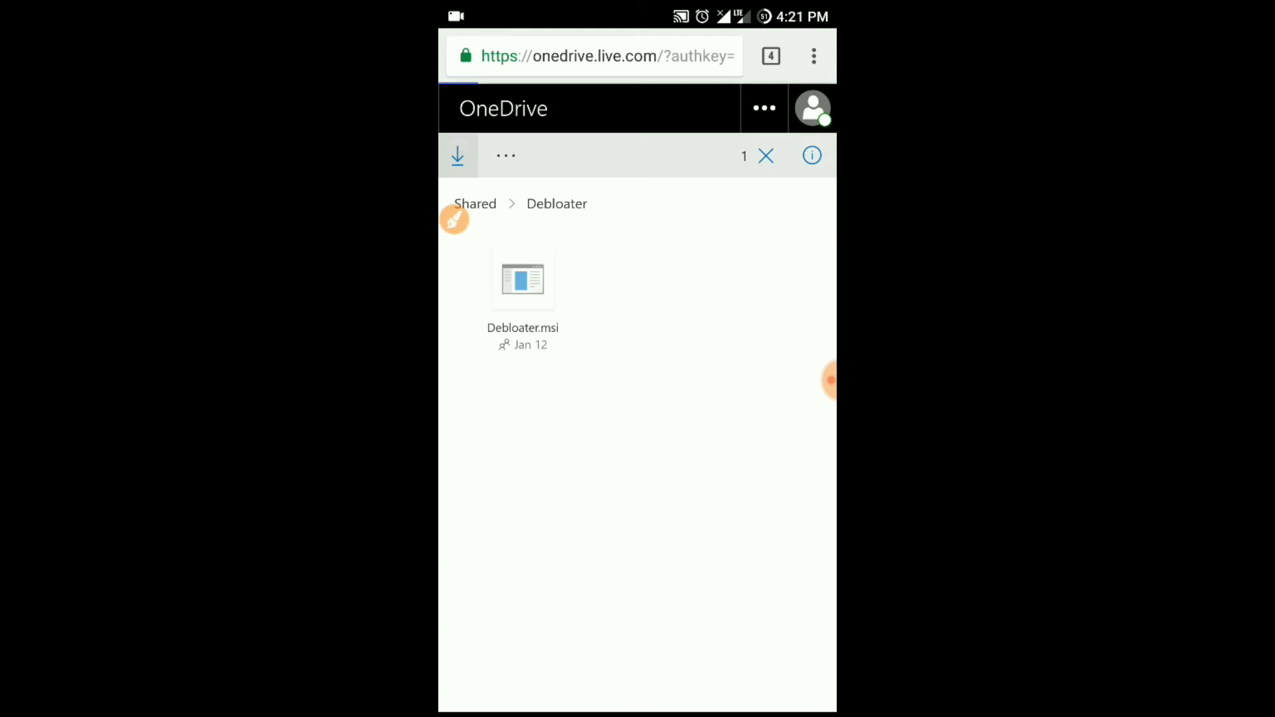
click(456, 156)
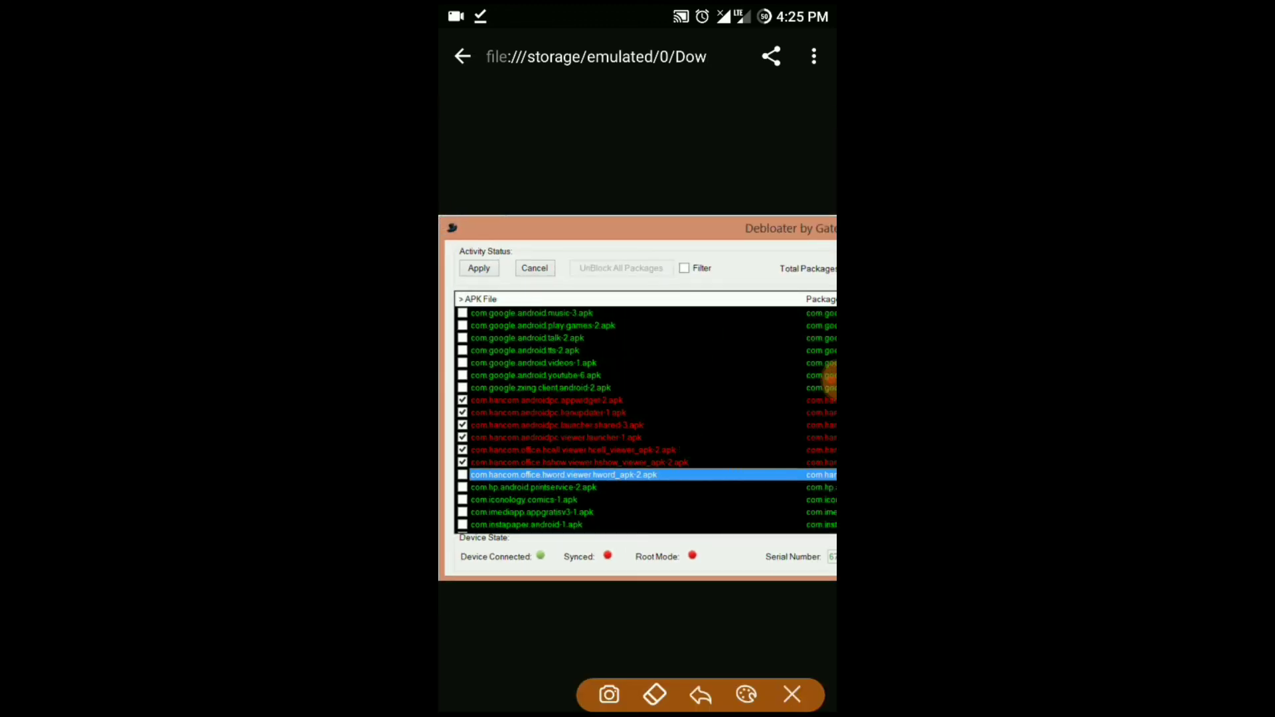
View the Debloater screenshot with red bloatware packages checked and its Apply button marked.
click(478, 267)
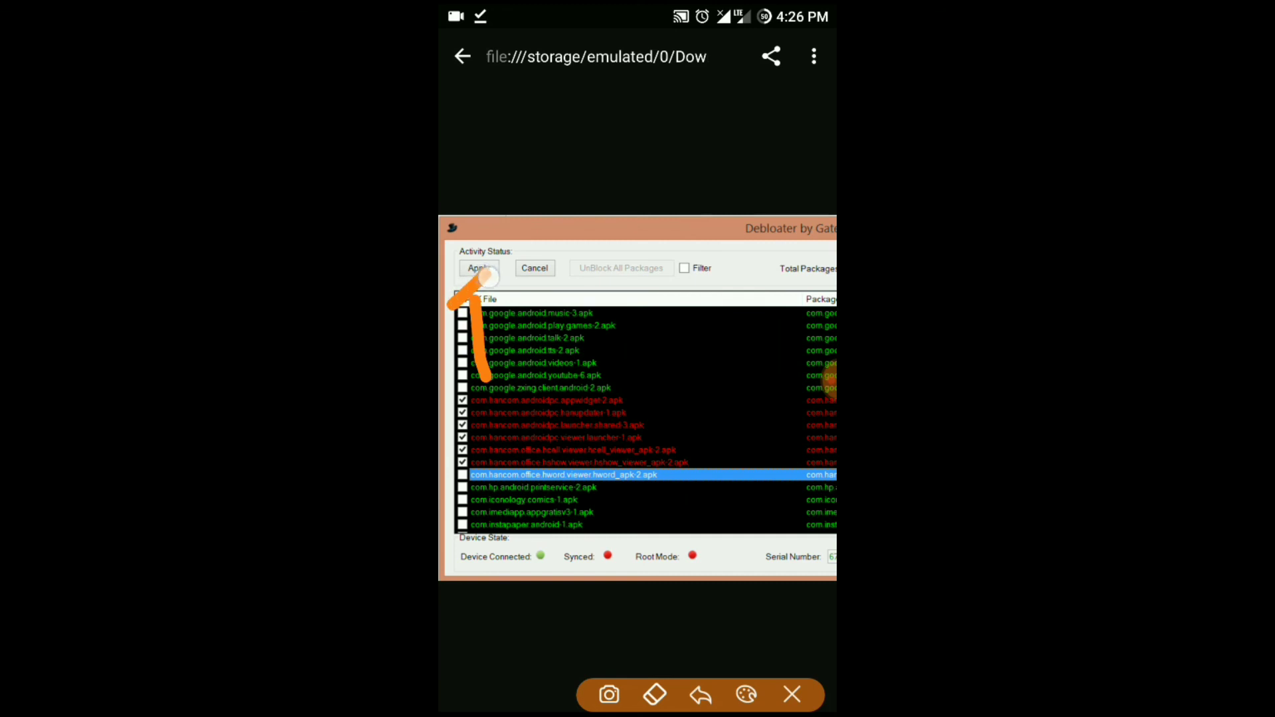